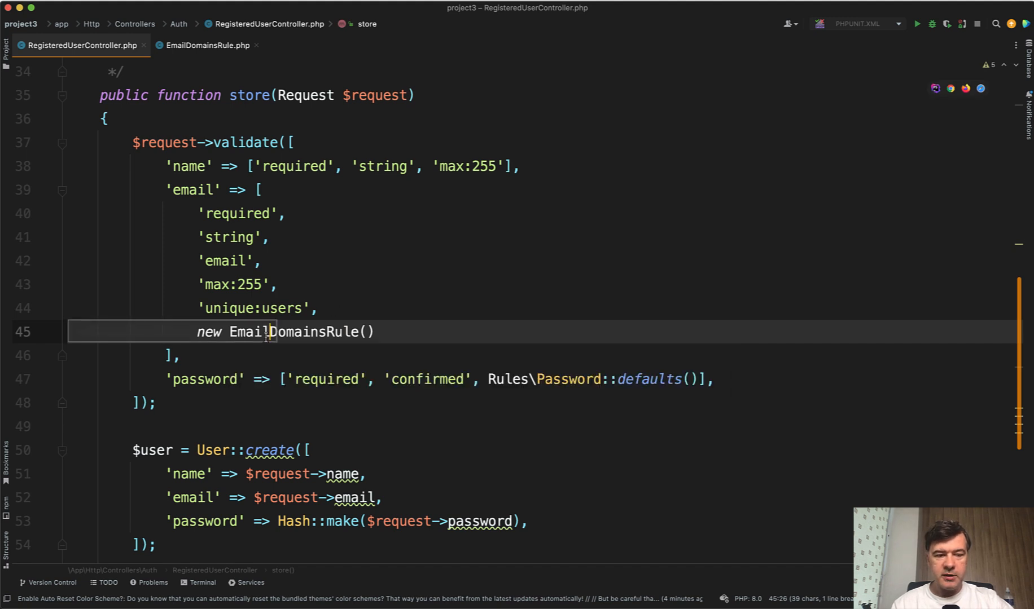
# Step: Review the EmailDomainsRule class, then start an inline function closure above it in the controller
pyautogui.doubleClick(294, 332)
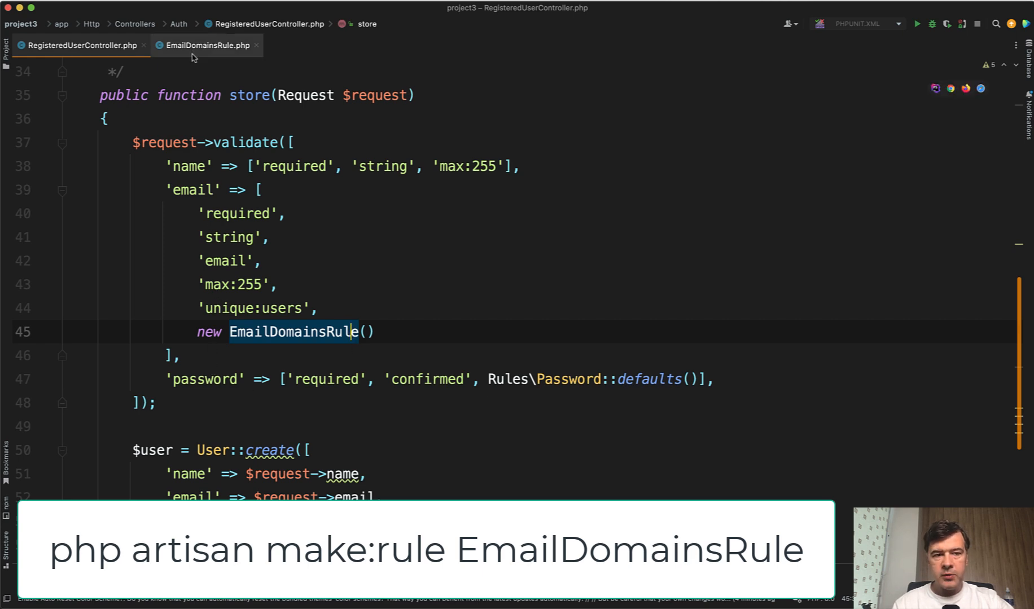
pyautogui.click(206, 46)
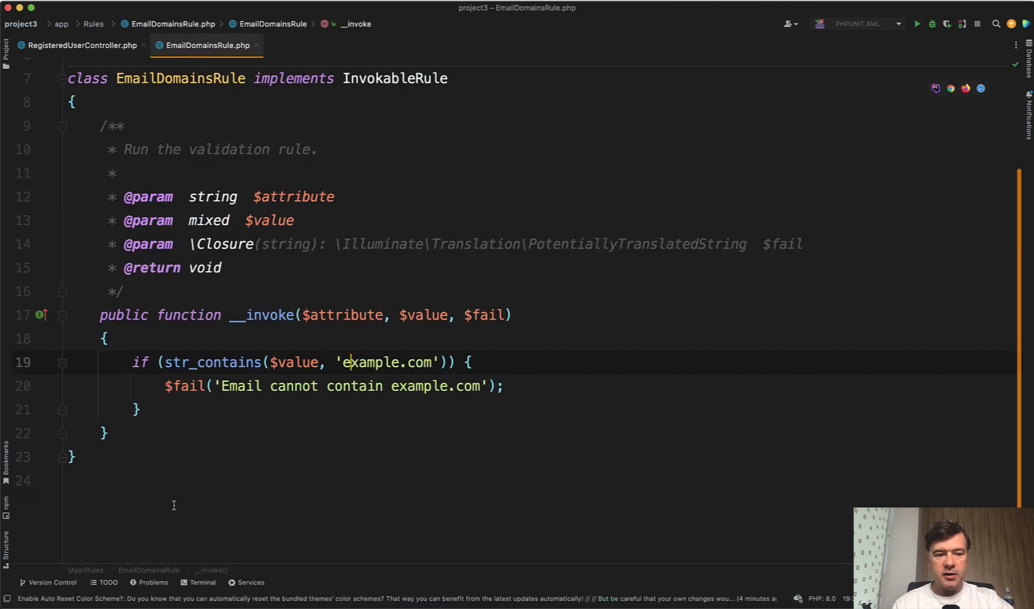
pyautogui.moveTo(225, 459)
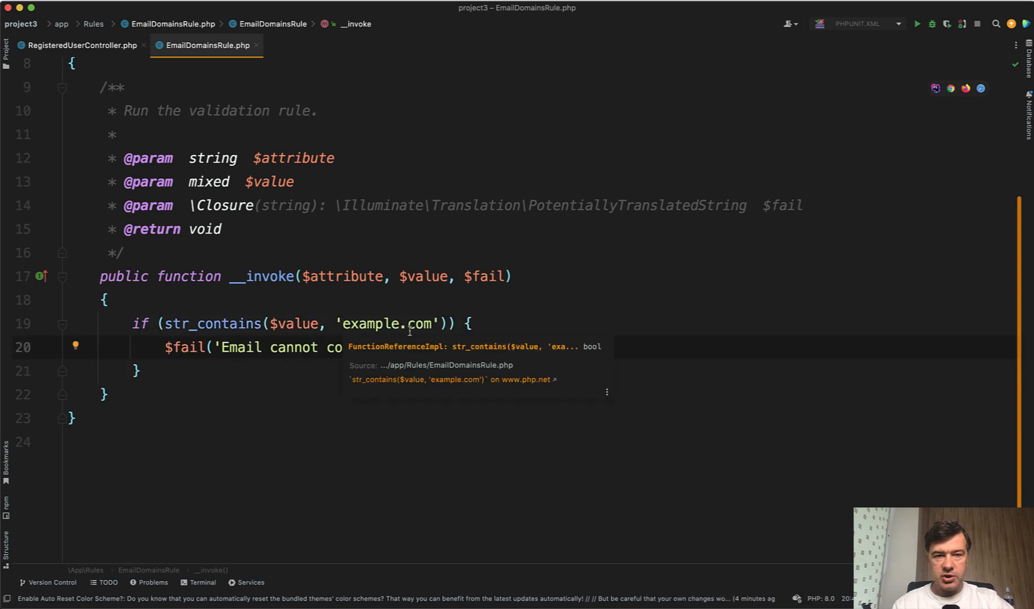
pyautogui.click(80, 45)
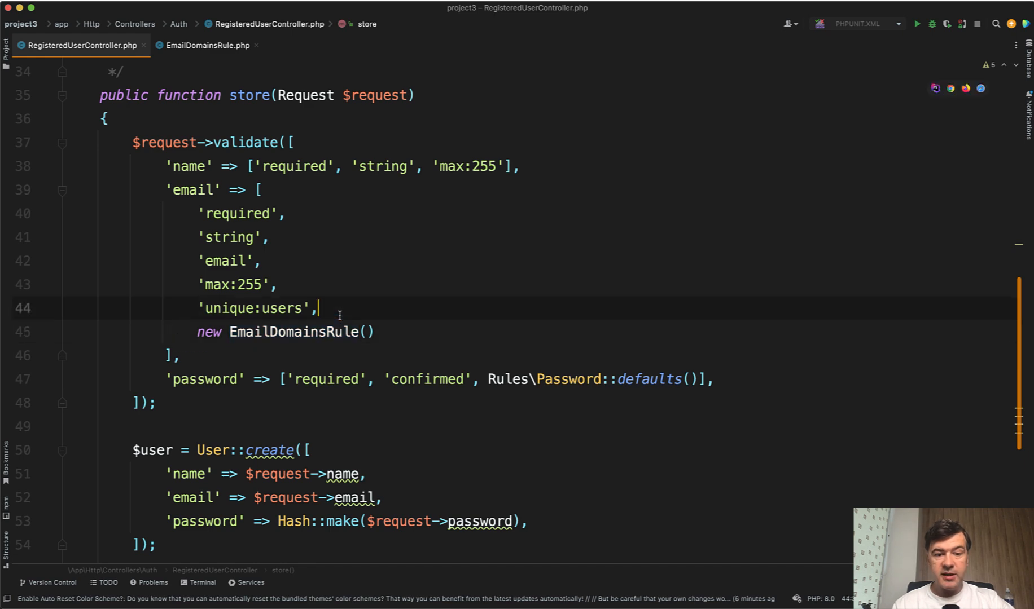
pyautogui.write('function(')
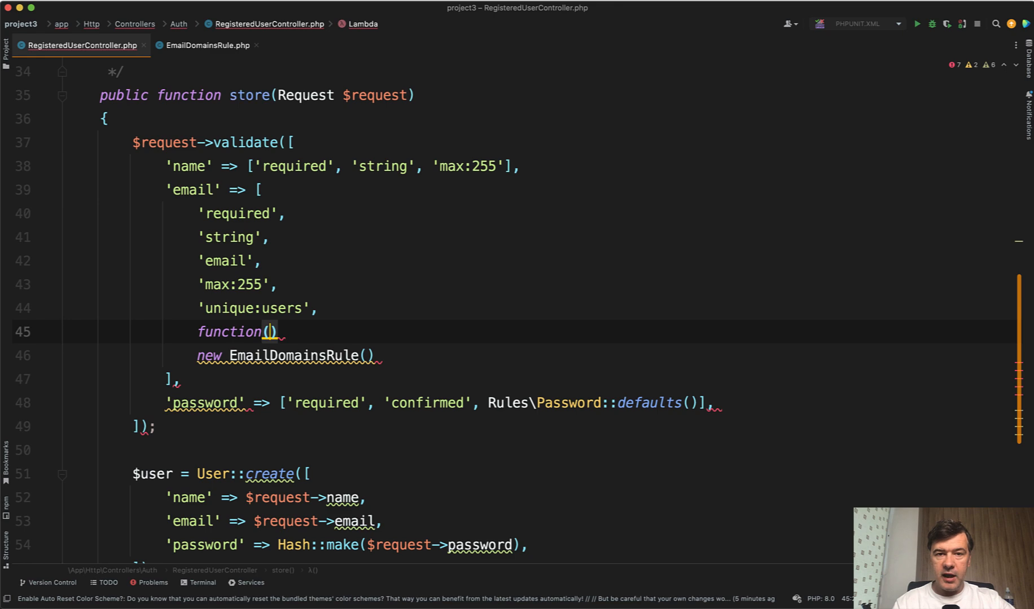
# Step: Copy the $attribute, $value, $fail parameters into the closure and add the str_contains 'example.com' check
pyautogui.click(207, 45)
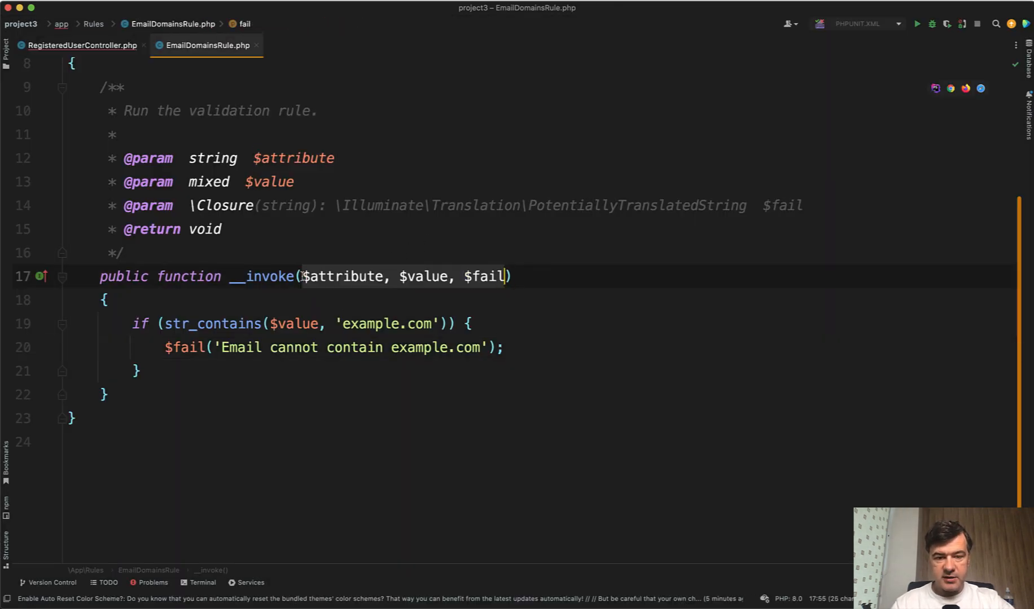
pyautogui.click(81, 46)
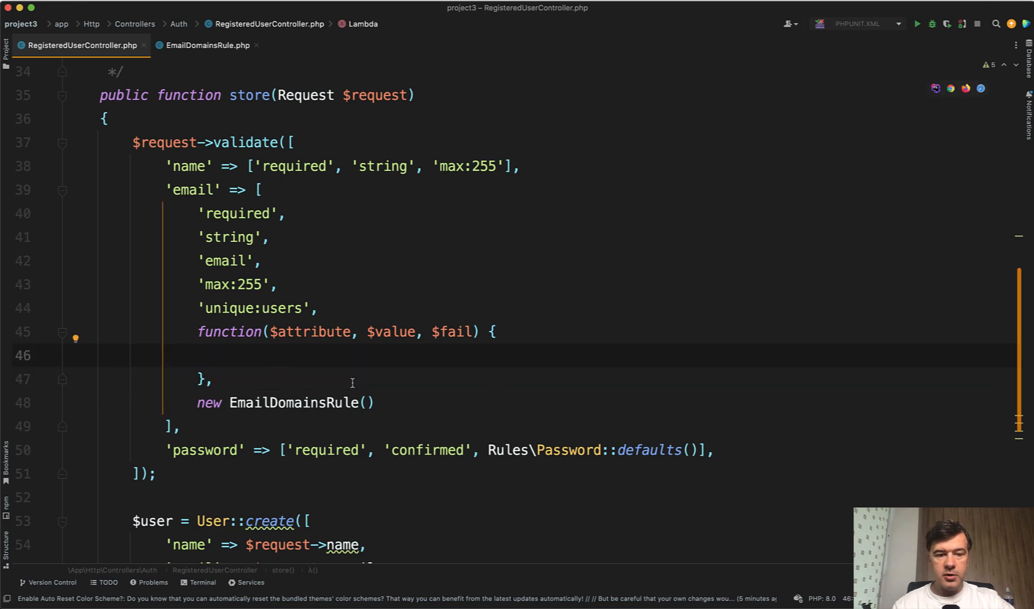
pyautogui.click(207, 45)
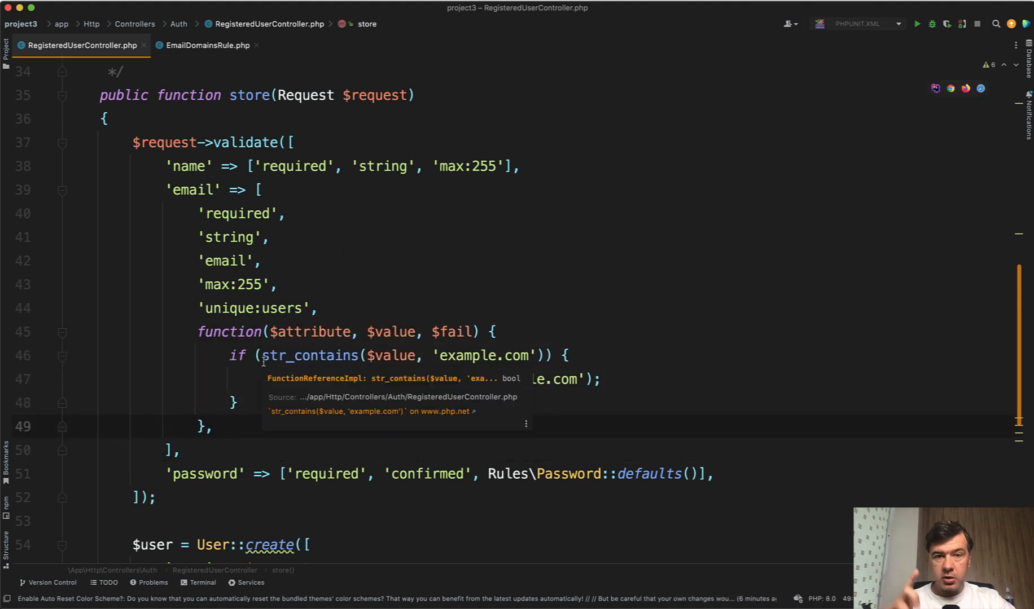
# Step: Call $fail('Email cannot contain example.com') inside the if block and switch to the browser
pyautogui.write("$fail('Email cannot contain example.com');")
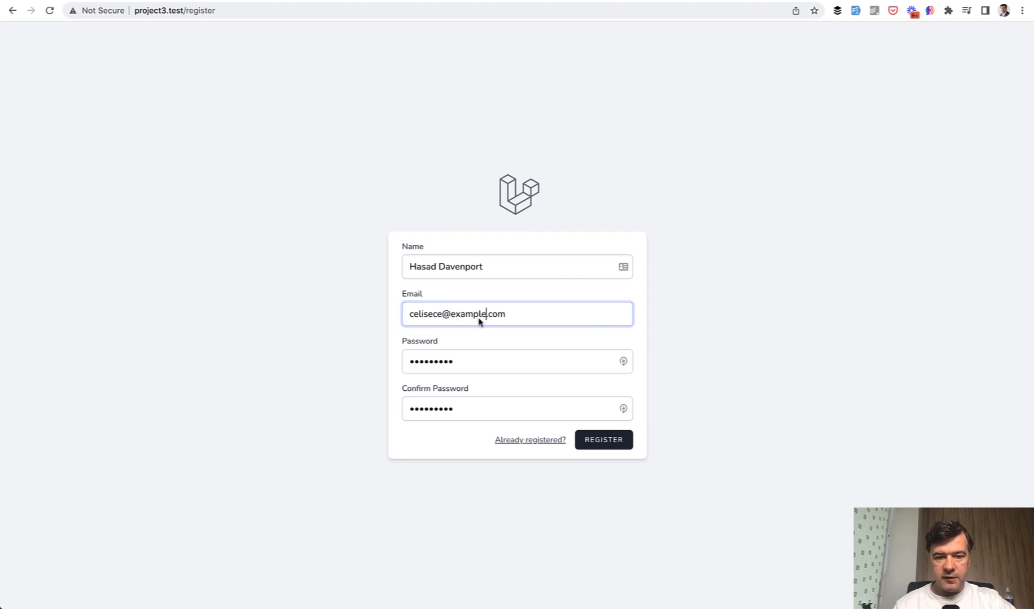
# Step: Submit the register form and see the 'Email cannot contain example.com' validation error
pyautogui.click(601, 440)
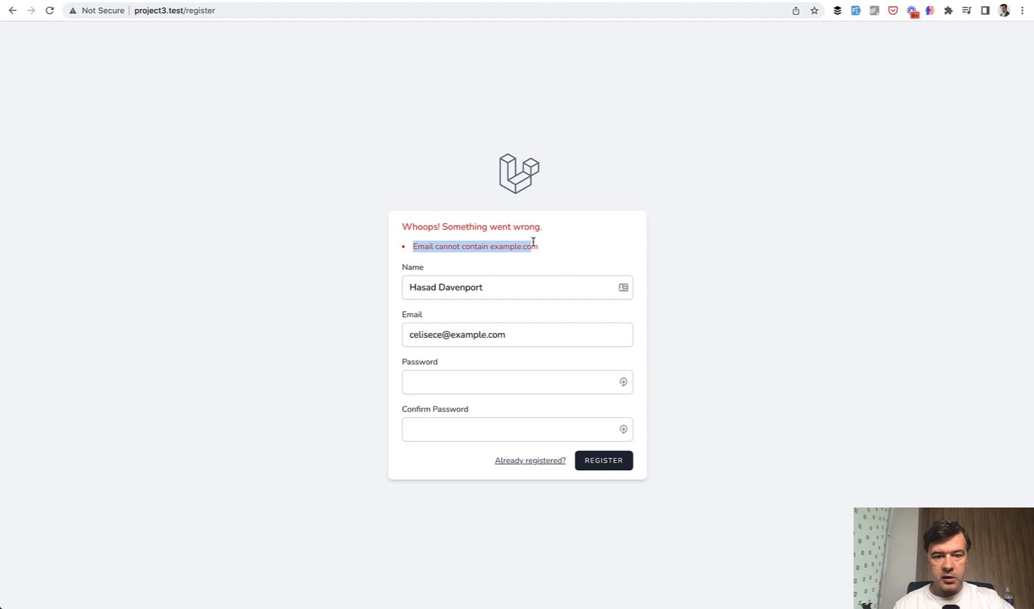
pyautogui.moveTo(315, 460)
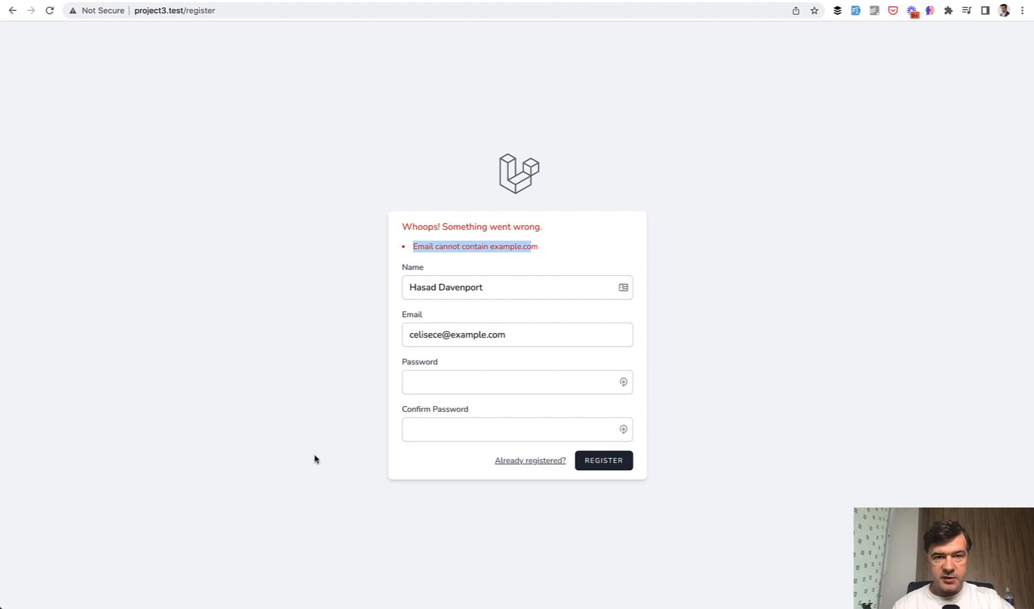